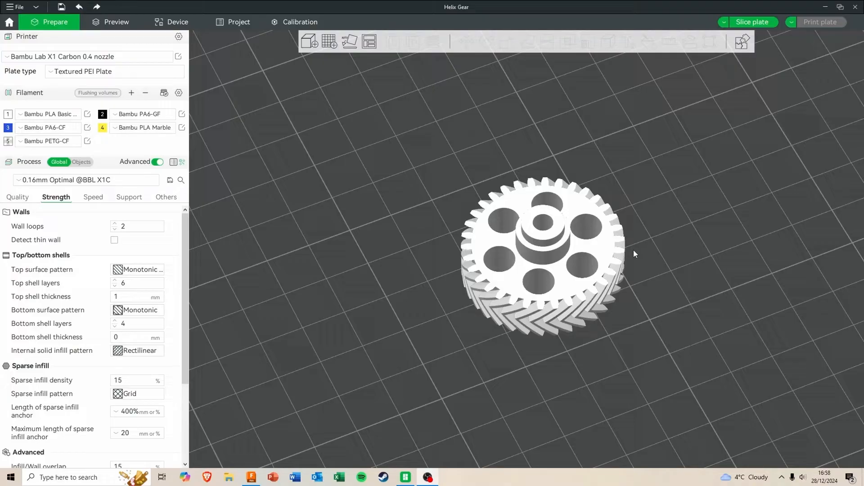
mouse_move(569, 241)
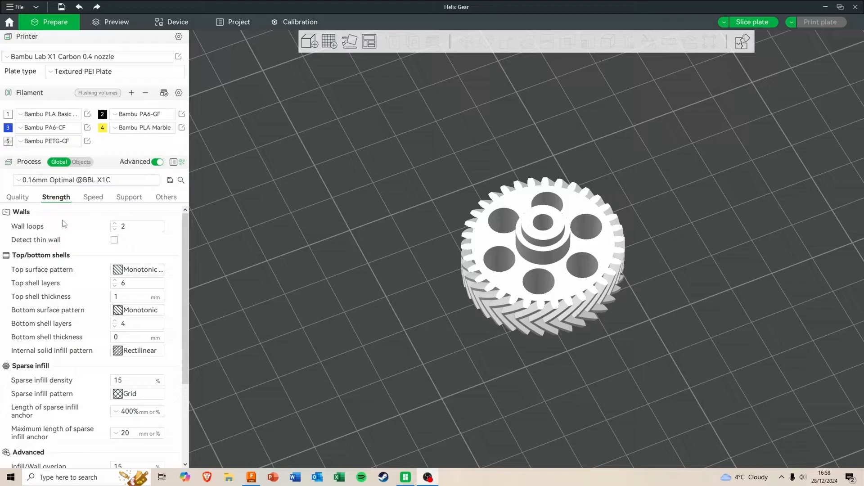
mouse_move(431, 275)
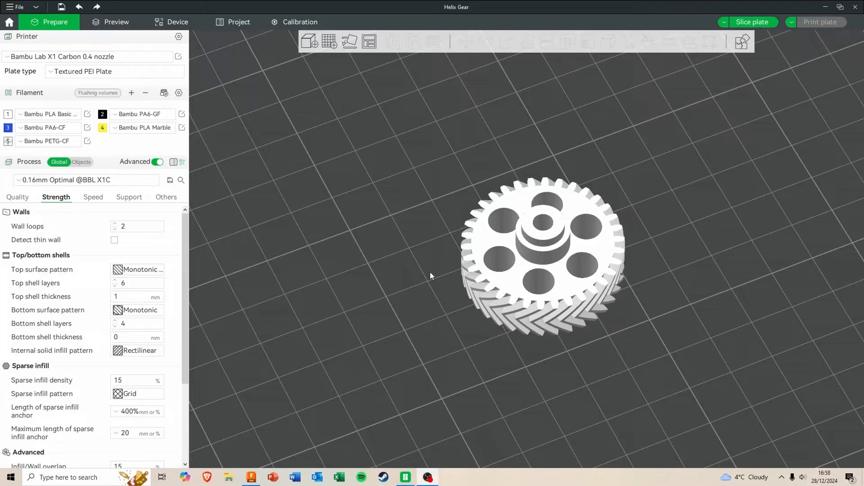
mouse_move(520, 238)
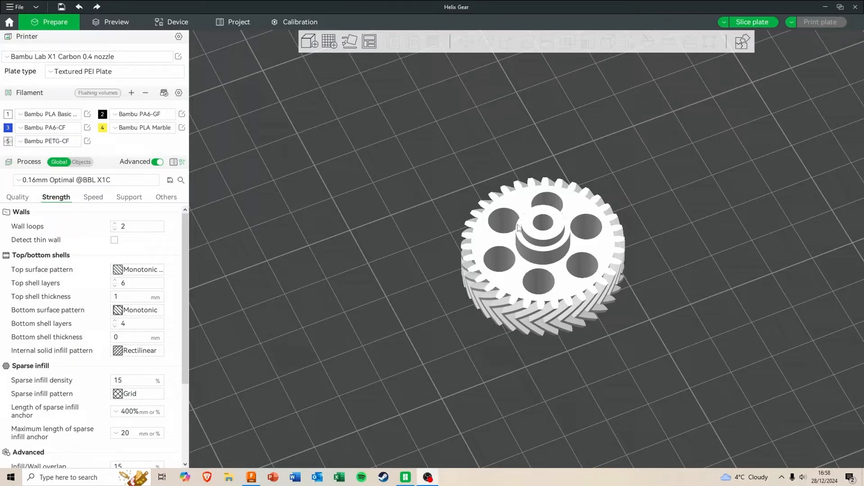
Slice the helix gear and scrub the preview sliders through moves and all layers to 17.48 mm
click(752, 22)
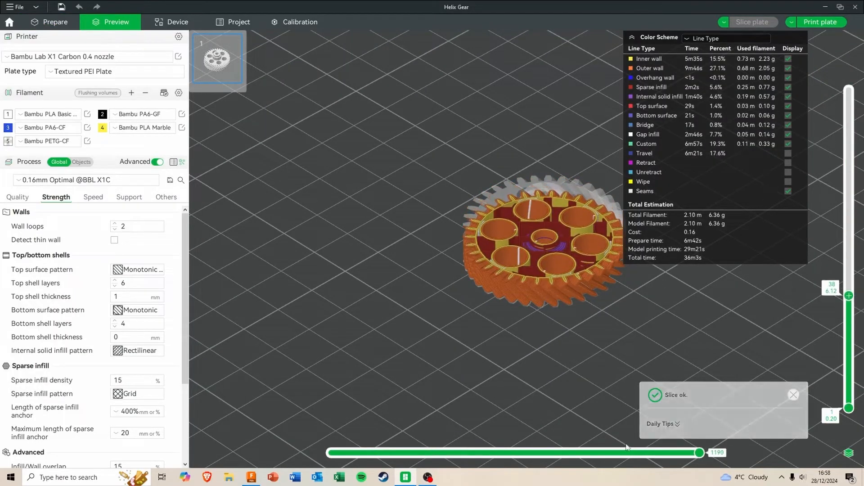
drag(699, 452, 419, 453)
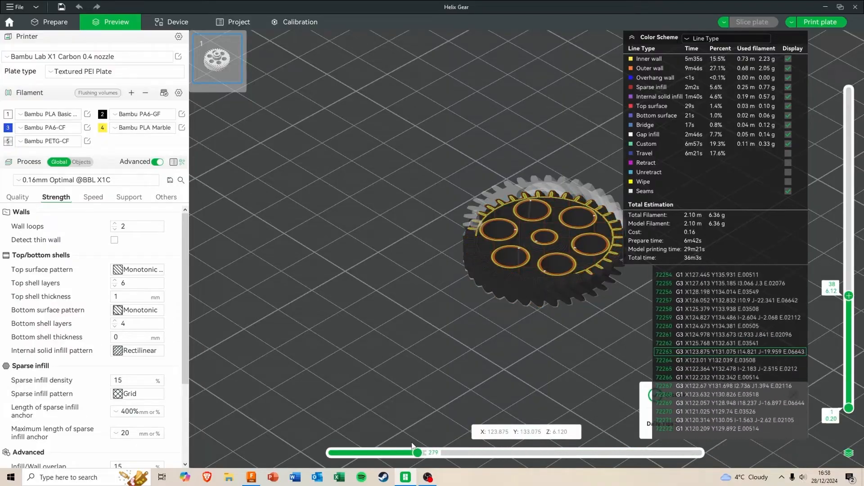
drag(418, 453, 700, 452)
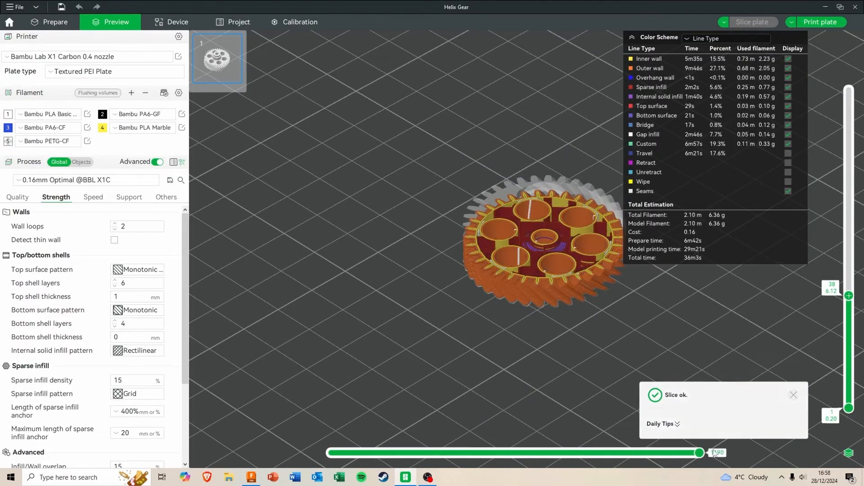
drag(849, 408, 850, 99)
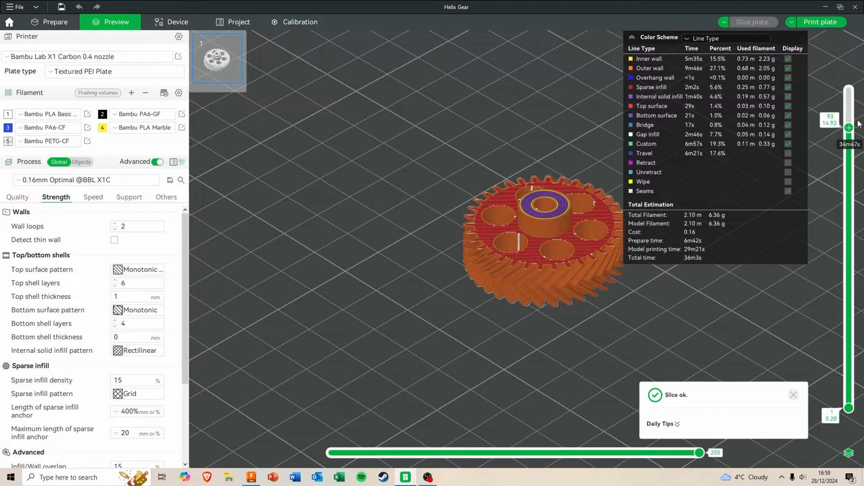
drag(848, 118, 848, 88)
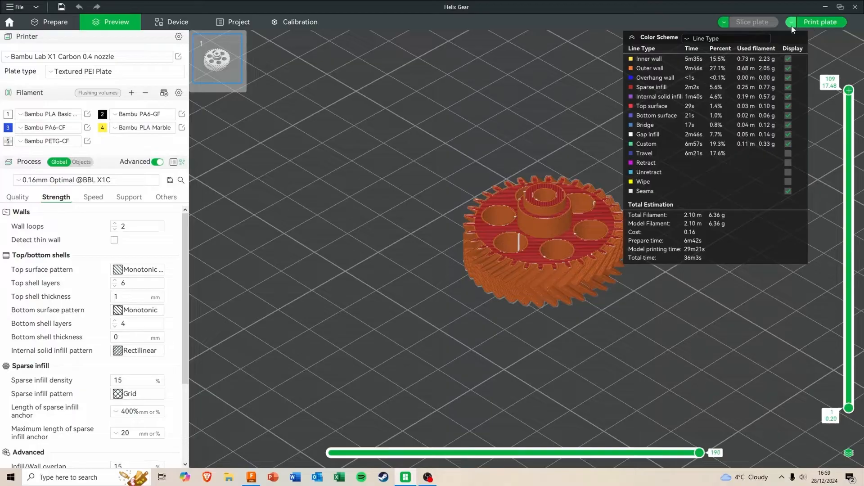
click(790, 22)
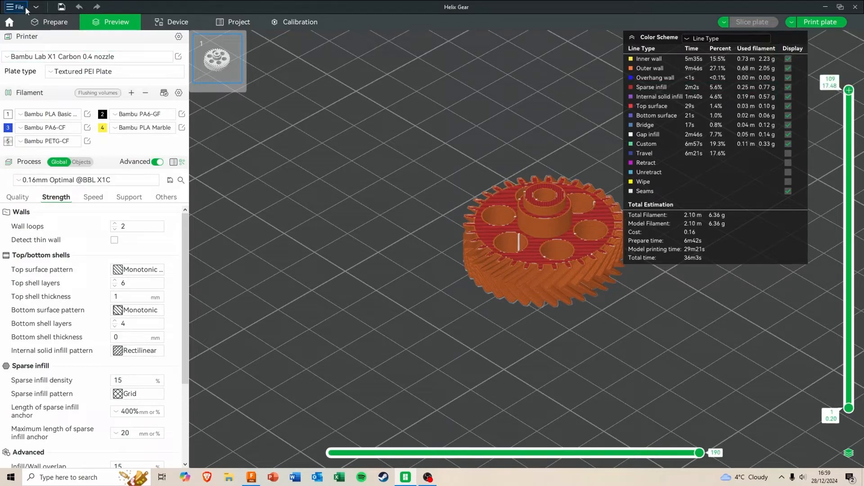
Save the project as Helix Gear.3mf in the Bambu Lab Files folder
click(17, 9)
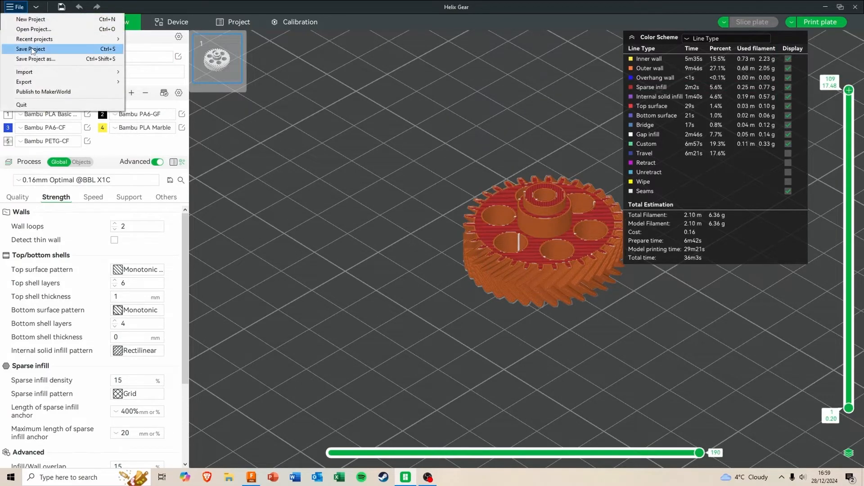
click(34, 59)
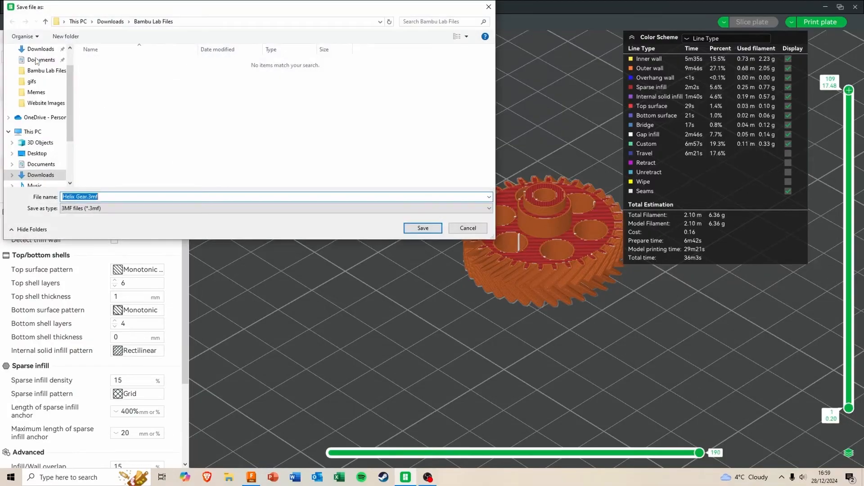
mouse_move(186, 176)
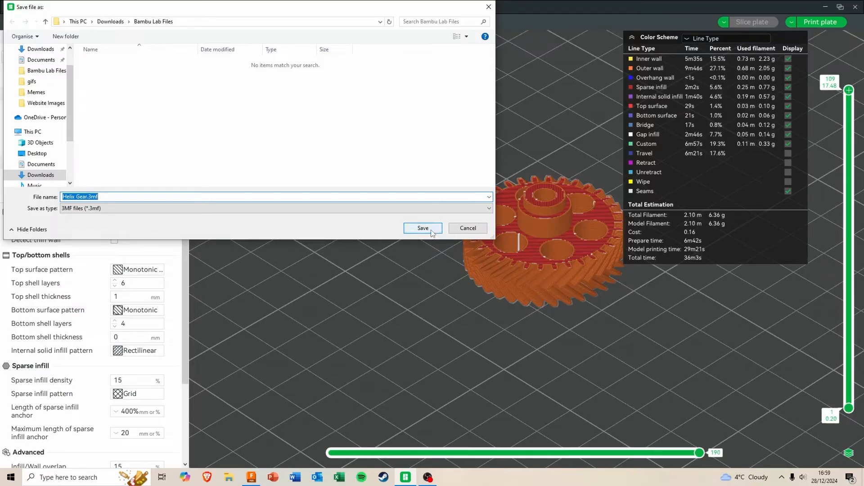
click(423, 227)
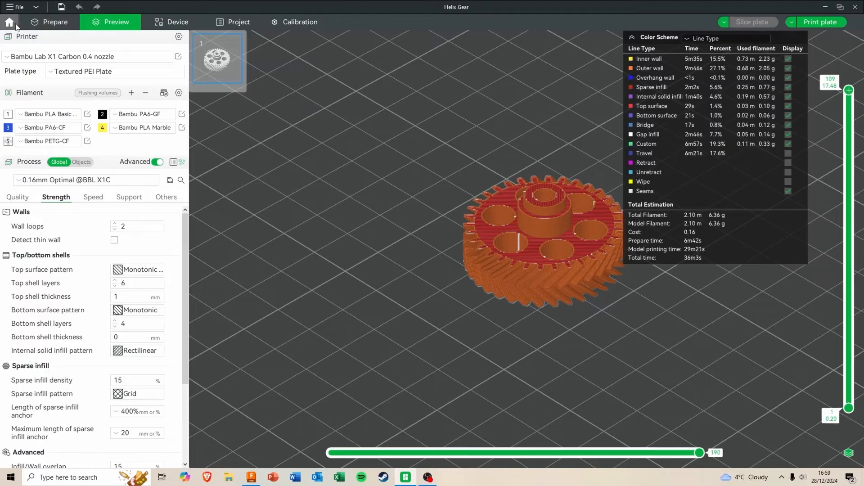
Reopen Helix Gear.3mf from the home screen's Recently Opened list
click(9, 21)
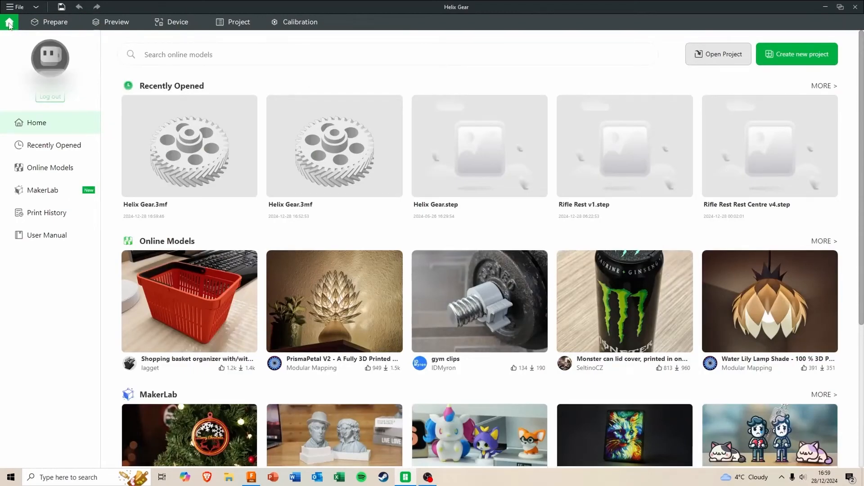
mouse_move(130, 206)
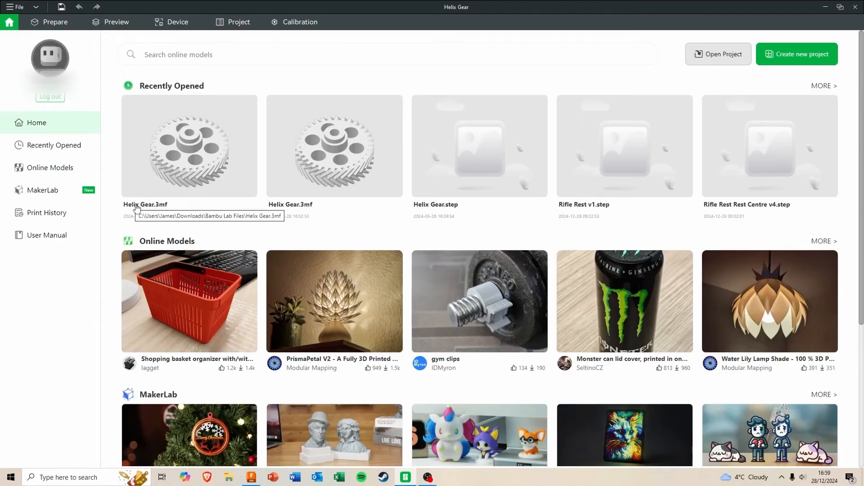
double_click(189, 147)
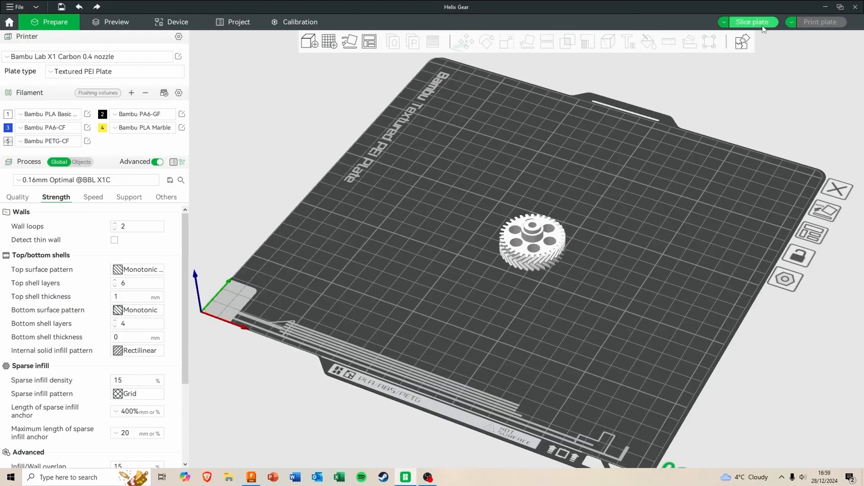
mouse_move(593, 190)
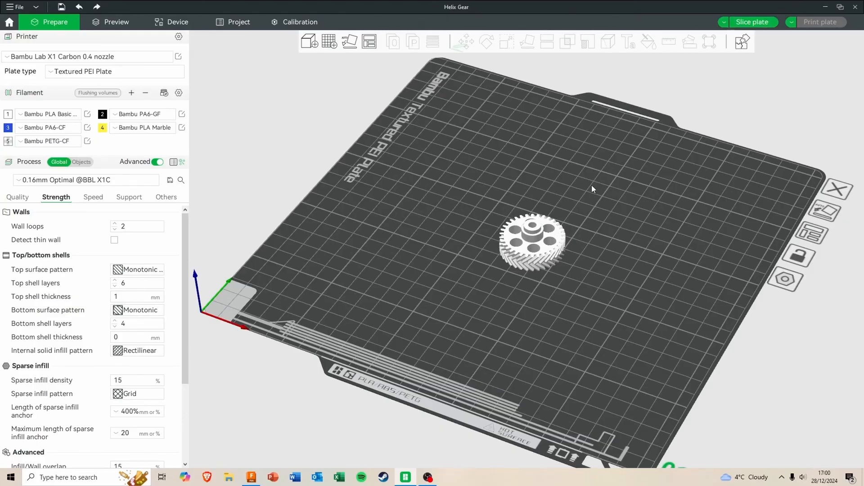